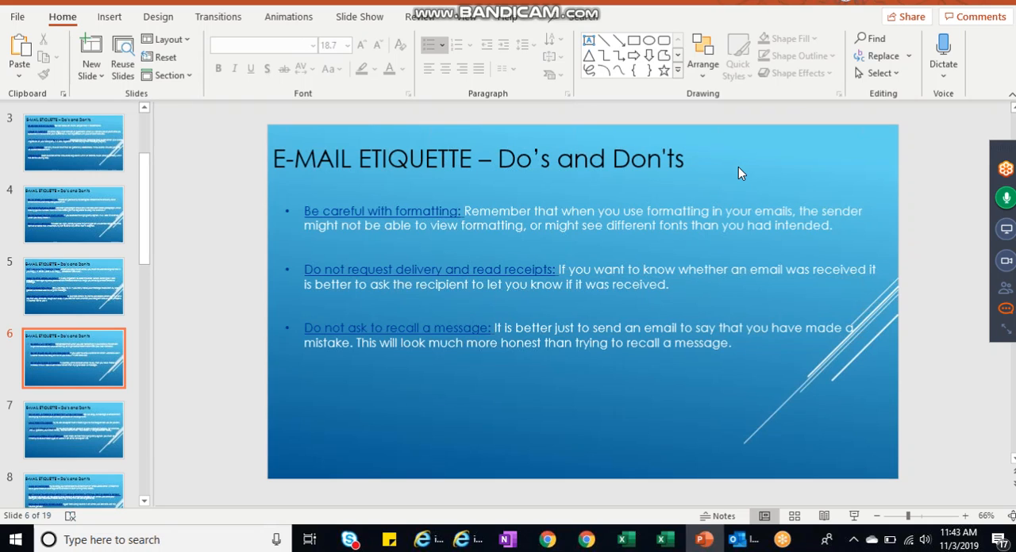
mouse_move(127, 420)
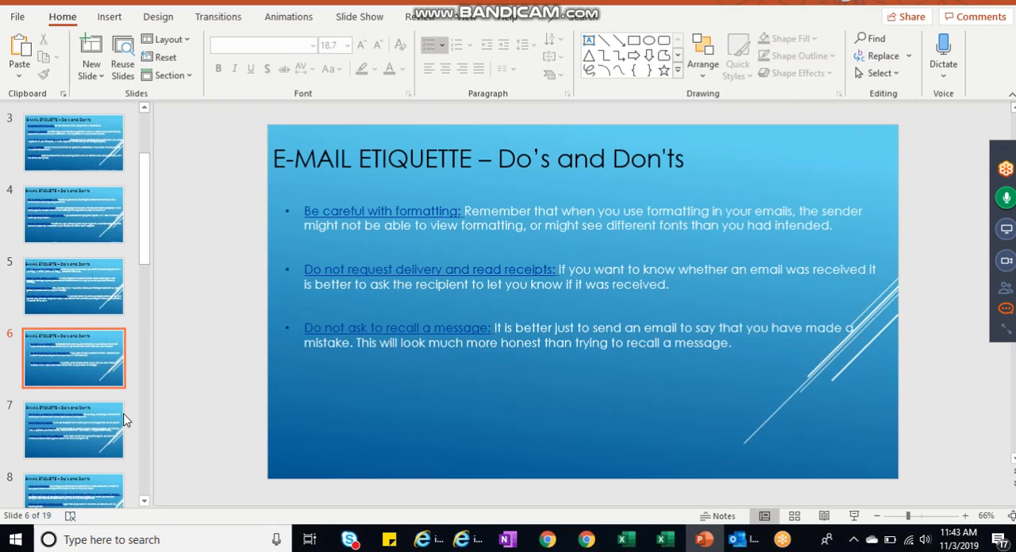
Scroll the thumbnail pane and select slide 8 on avoiding long sentences and sparing cc: use
scroll("down", 3)
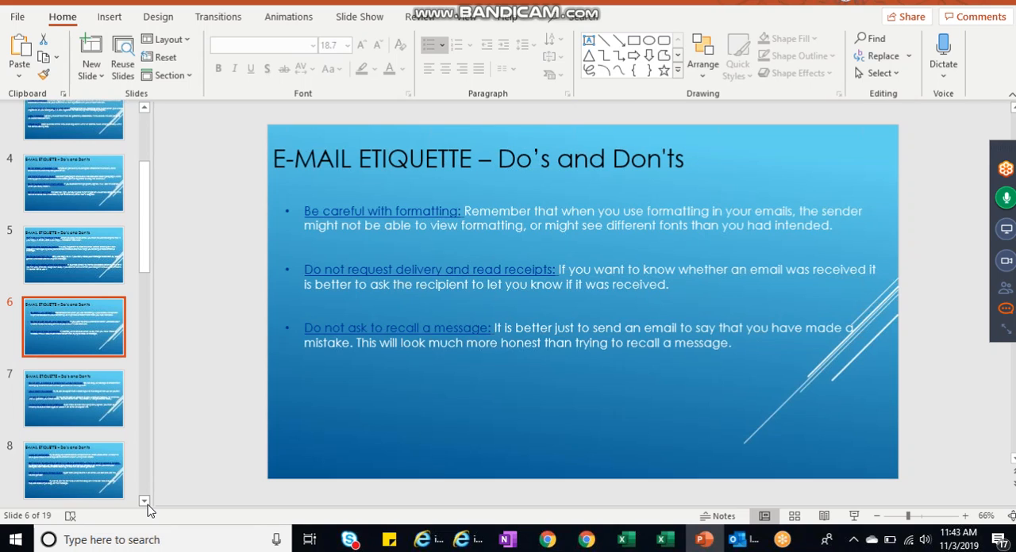
mouse_move(226, 408)
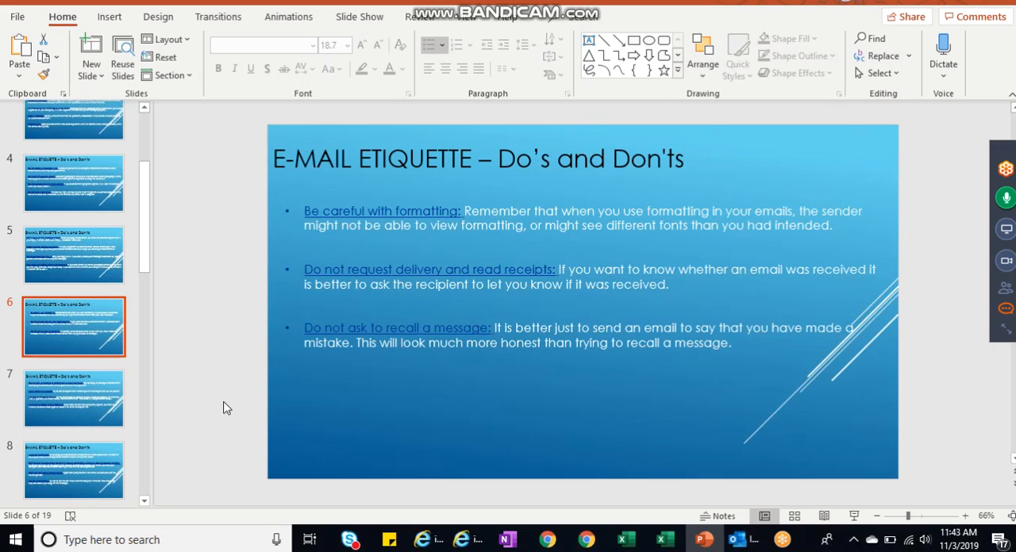
left_click(73, 399)
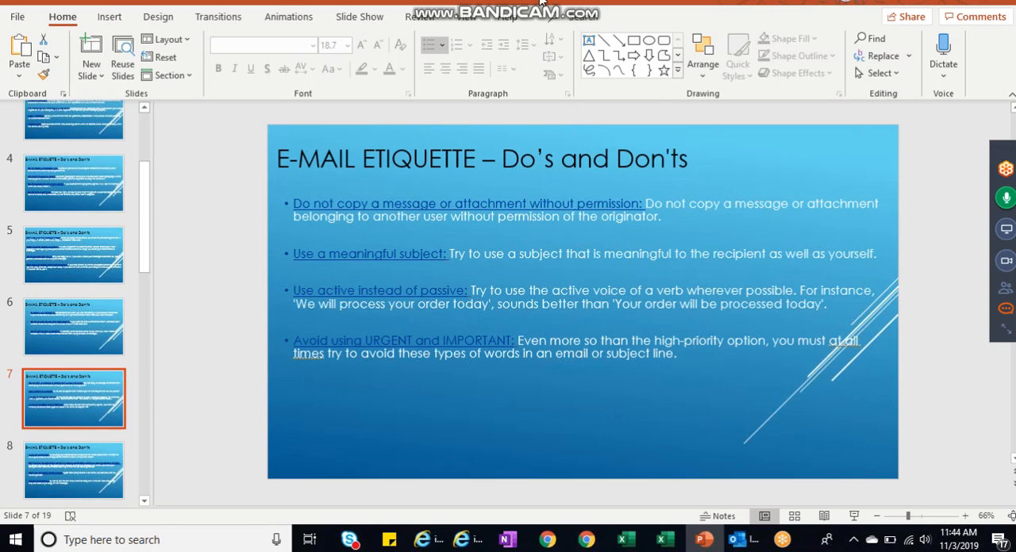
mouse_move(622, 3)
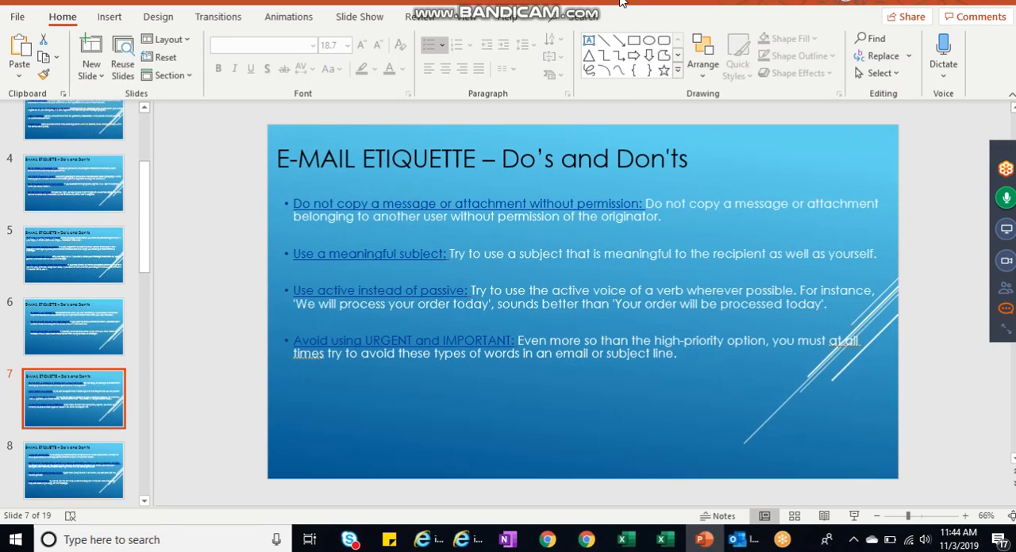
mouse_move(950, 355)
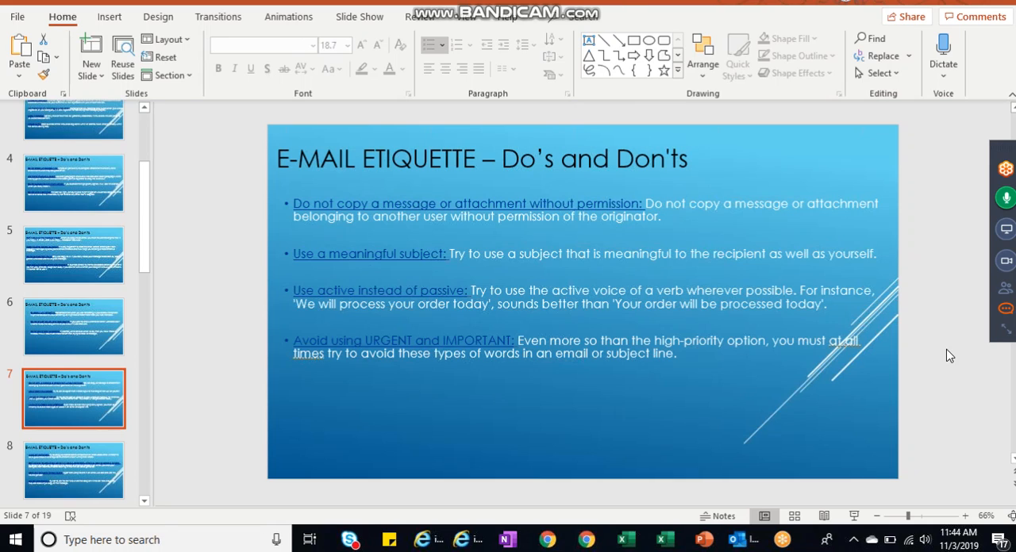
mouse_move(973, 413)
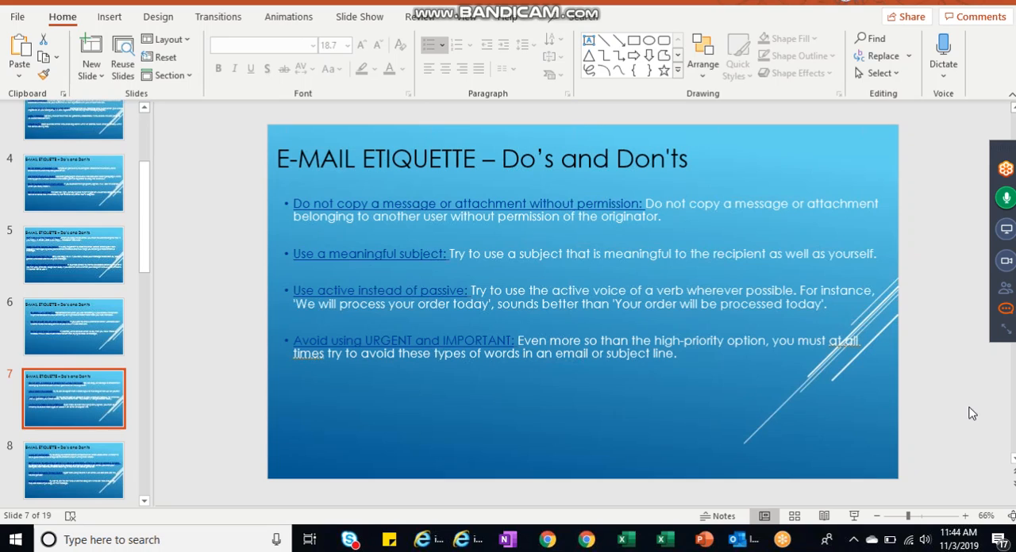
mouse_move(973, 395)
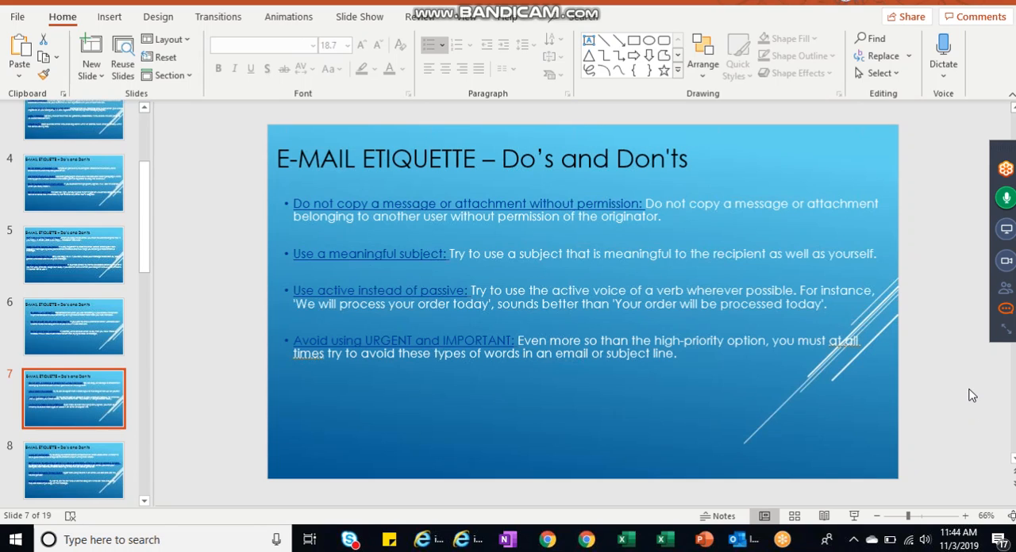
mouse_move(847, 226)
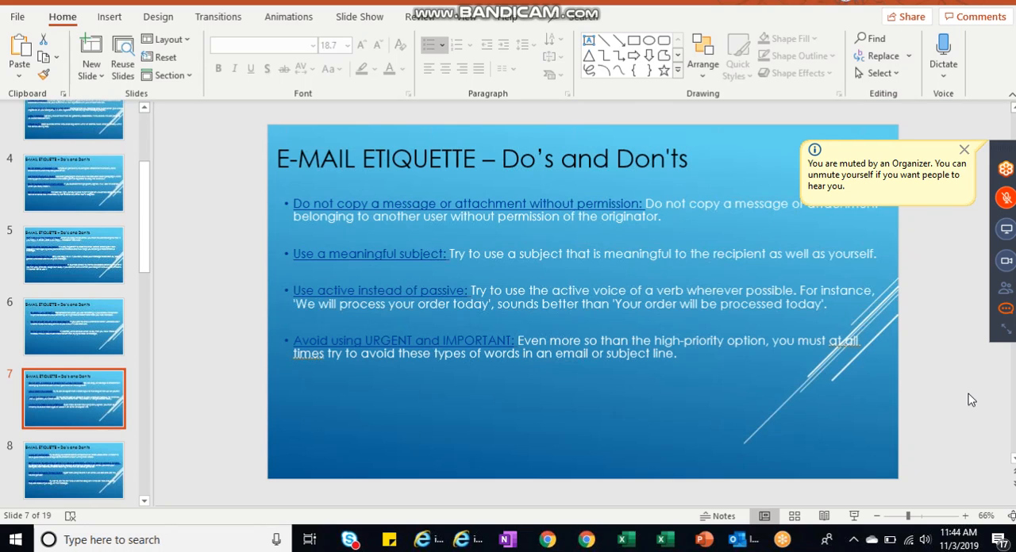
mouse_move(841, 406)
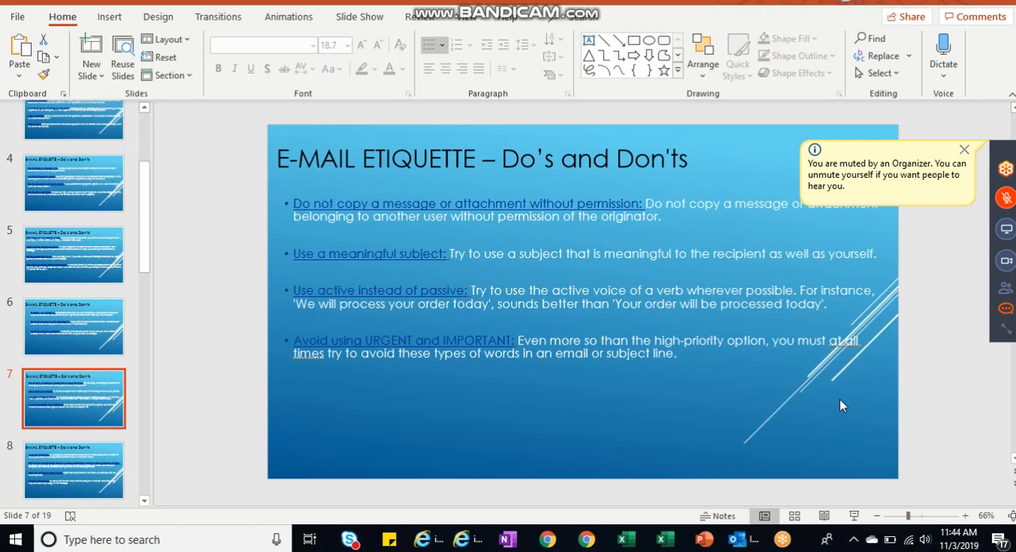
mouse_move(832, 241)
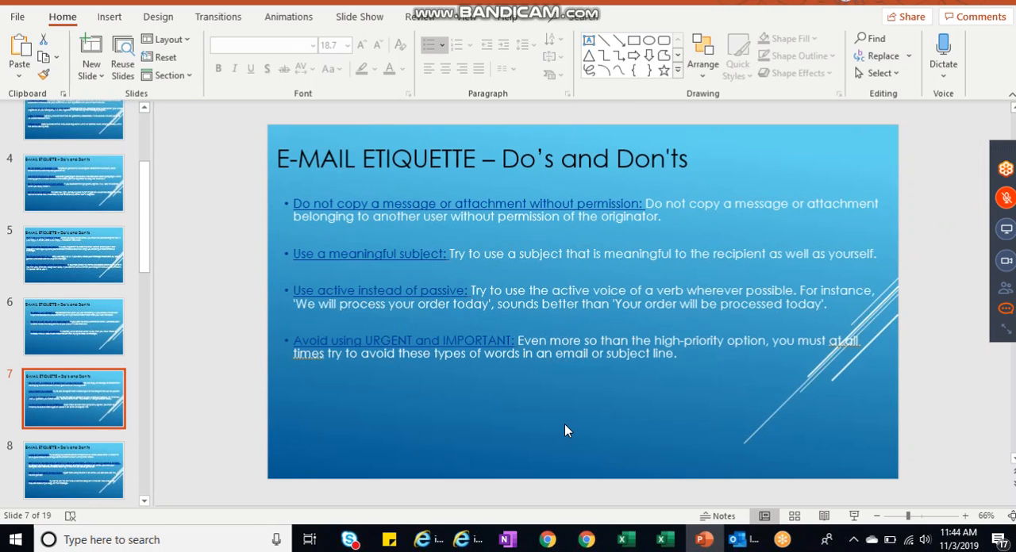
mouse_move(952, 4)
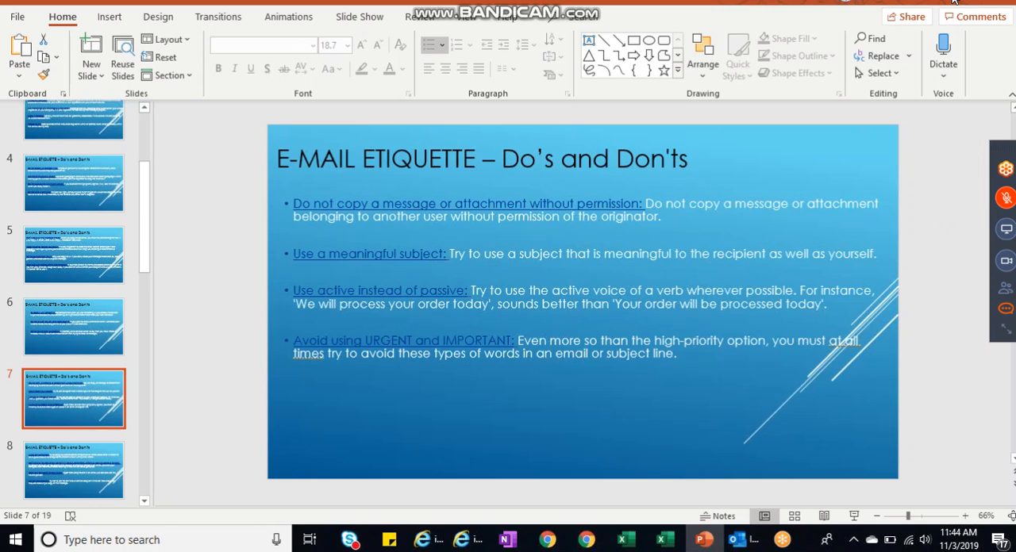
mouse_move(714, 4)
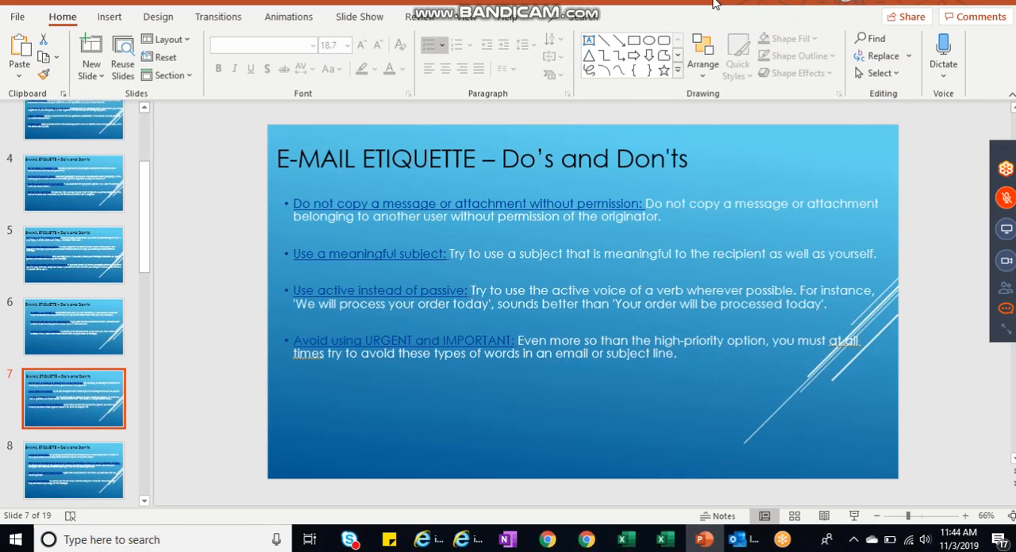
mouse_move(958, 2)
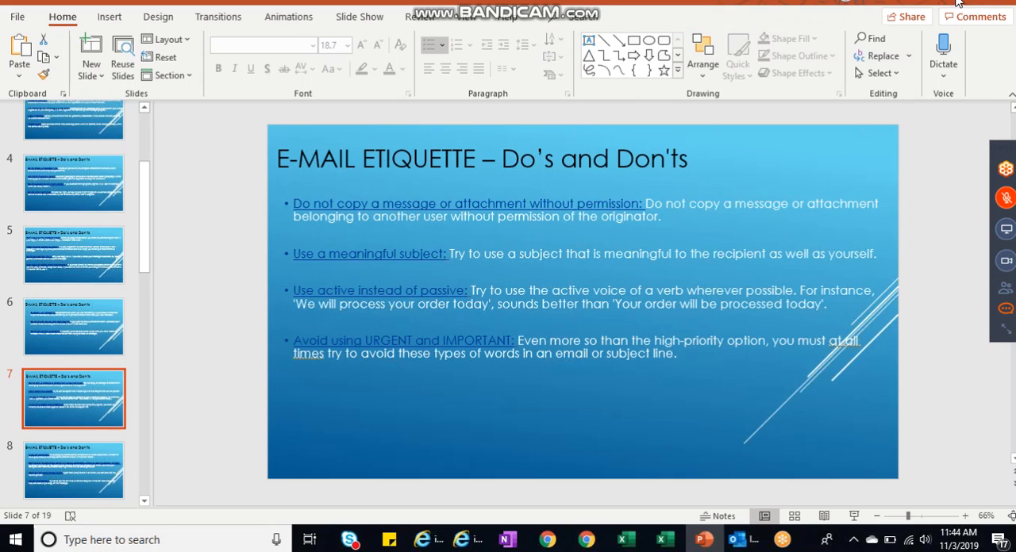
mouse_move(423, 233)
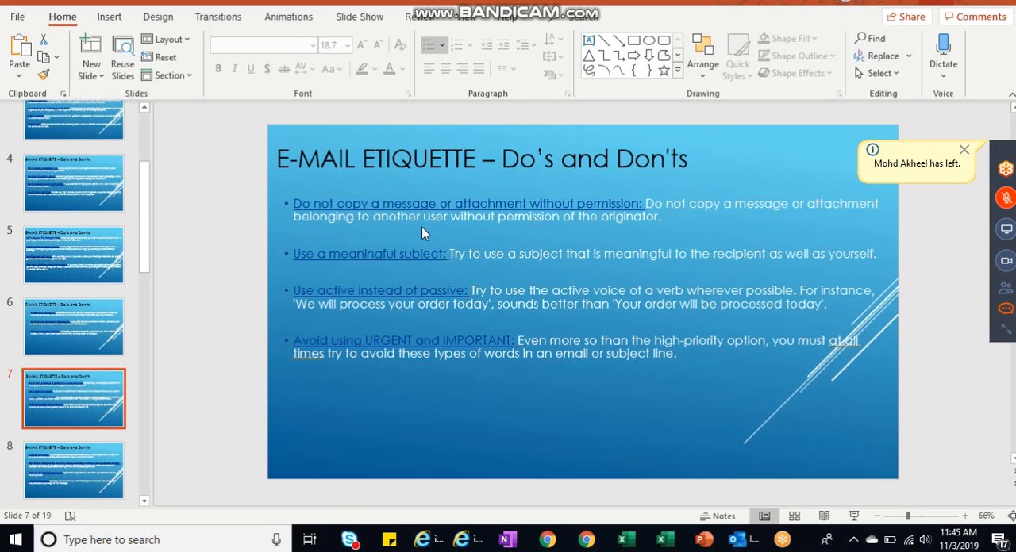
left_click(963, 149)
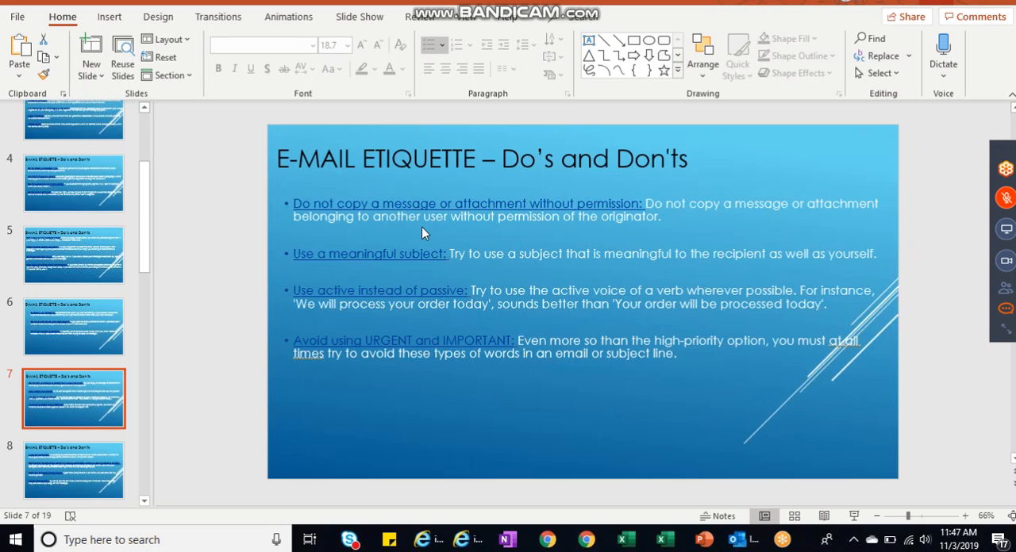
mouse_move(453, 397)
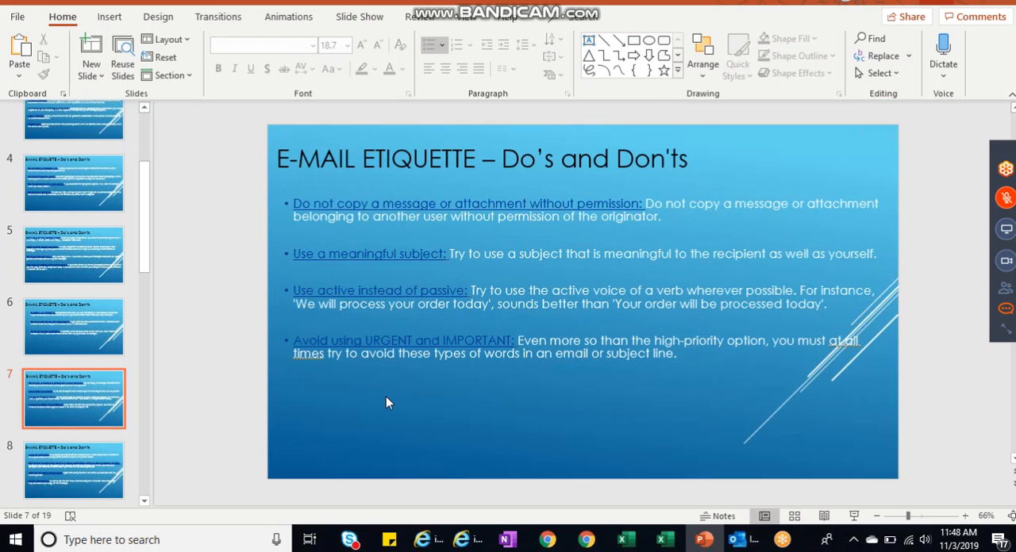
left_click(144, 501)
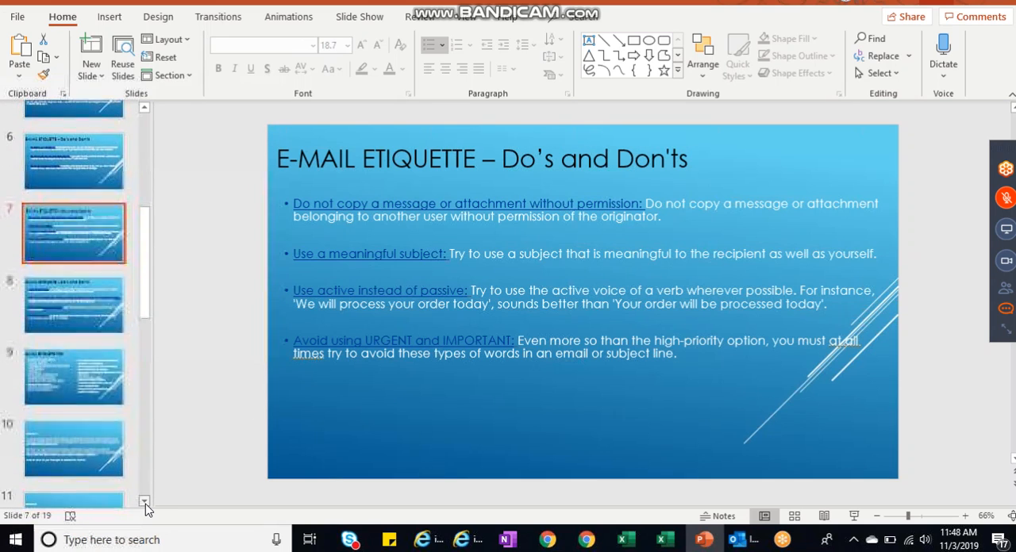
left_click(73, 302)
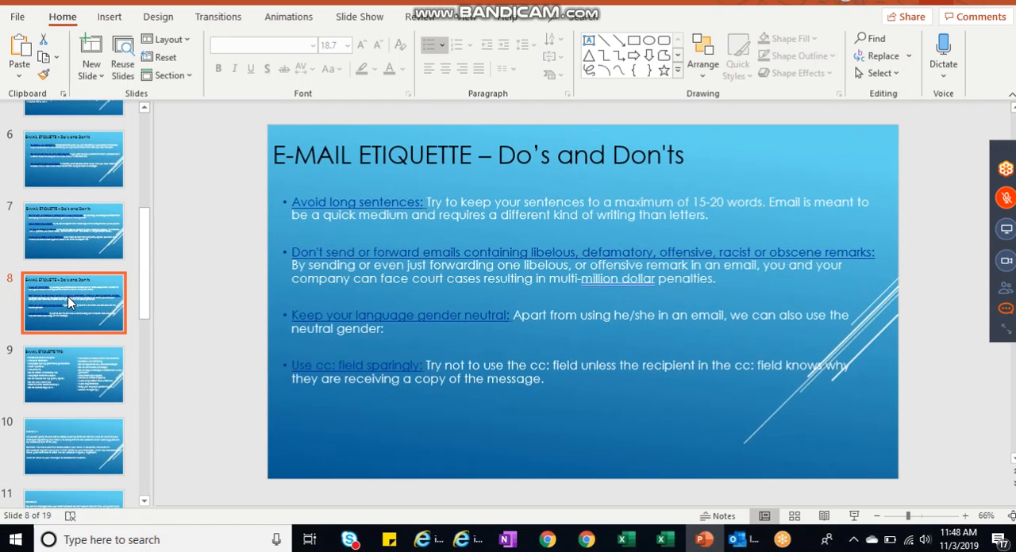
mouse_move(403, 229)
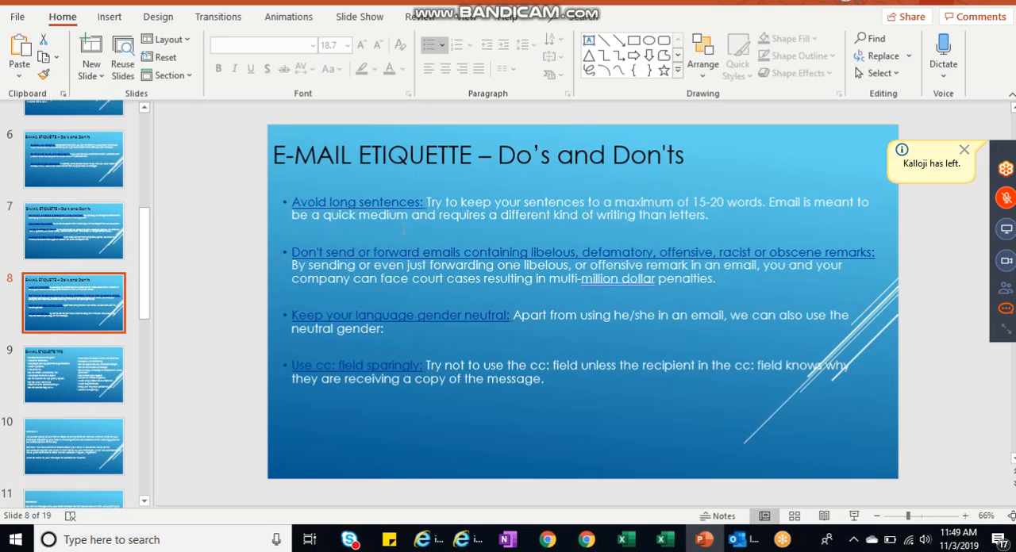
left_click(964, 150)
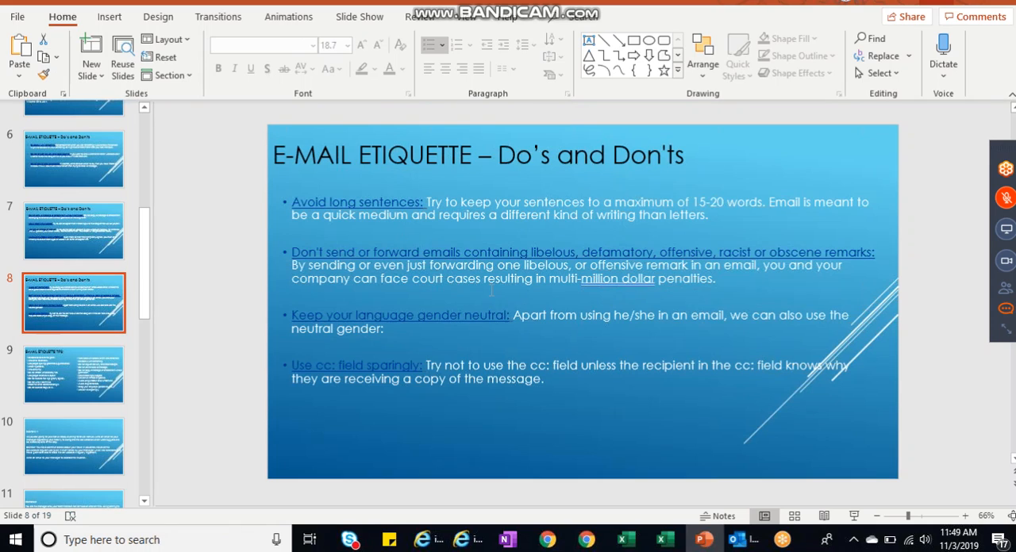
mouse_move(766, 292)
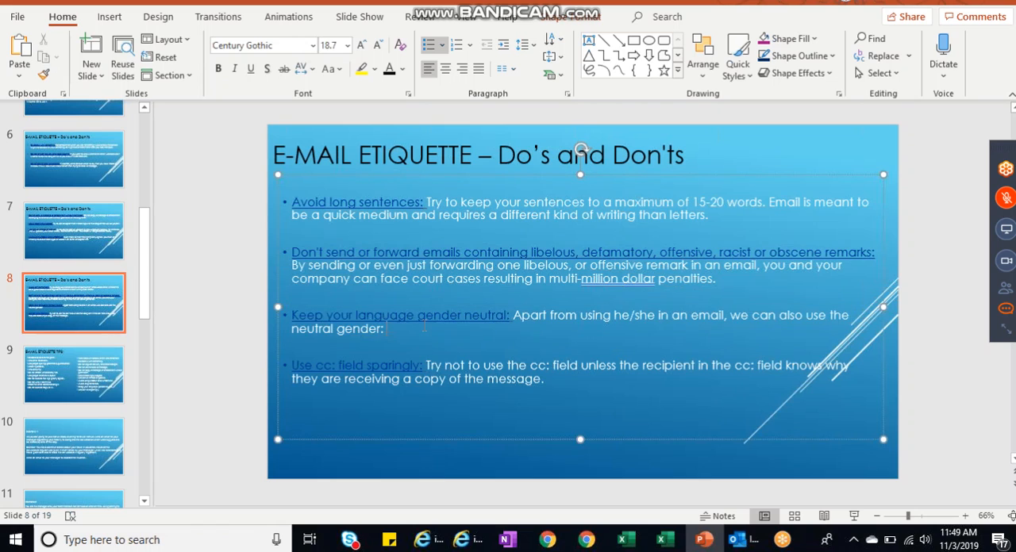
Leave slide 8's four etiquette tips unchanged and select the slide 9 thumbnail
left_click_drag(356, 315, 548, 379)
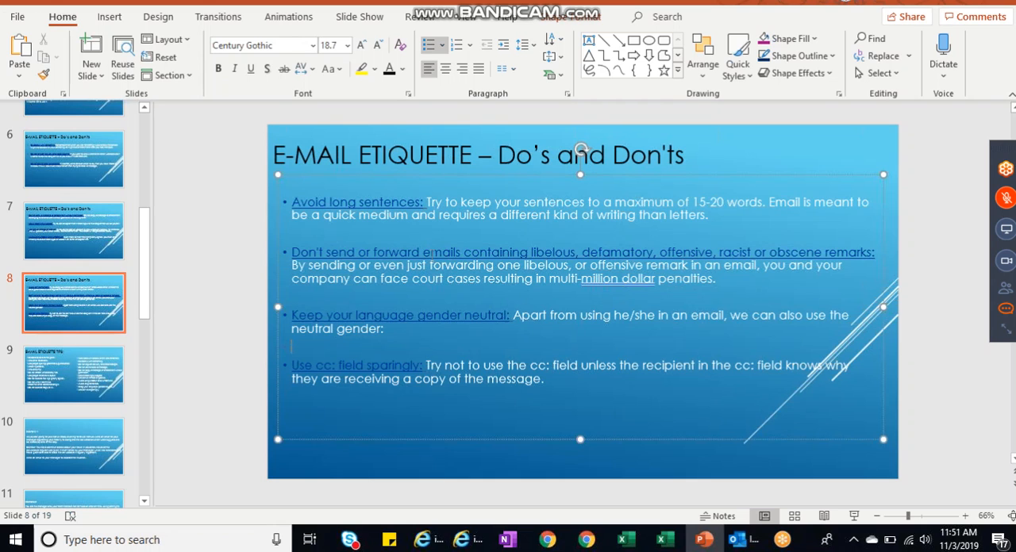
left_click(73, 374)
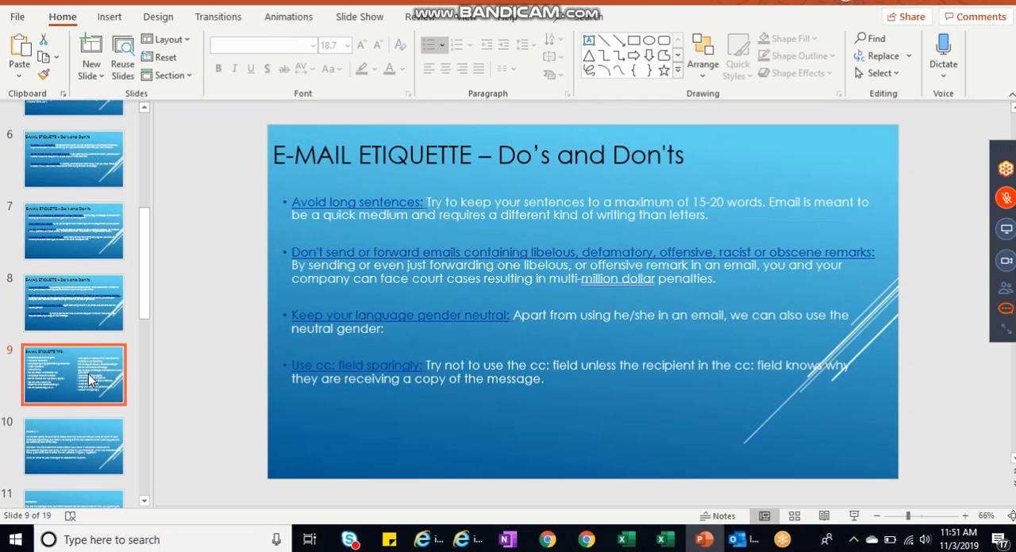